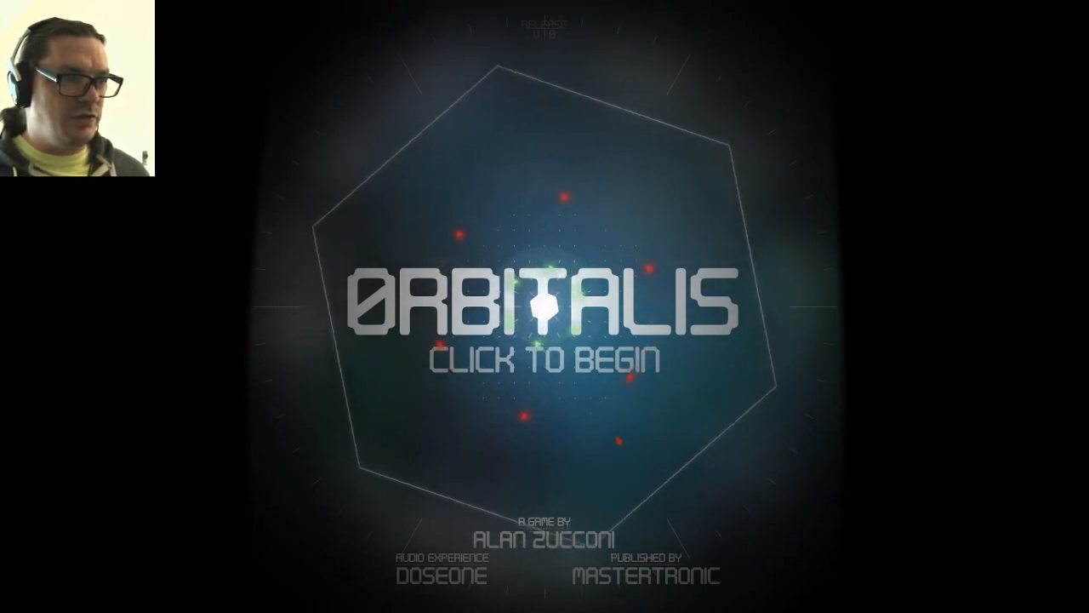
# Start the game from the title screen and enter the first red-sun level
pyautogui.click(544, 306)
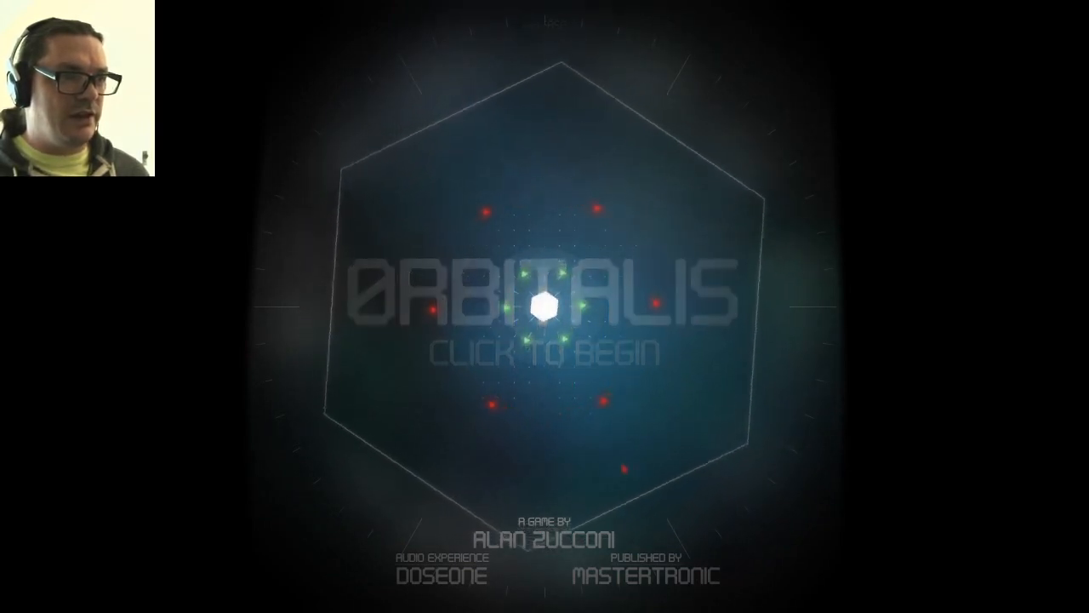
pyautogui.click(545, 306)
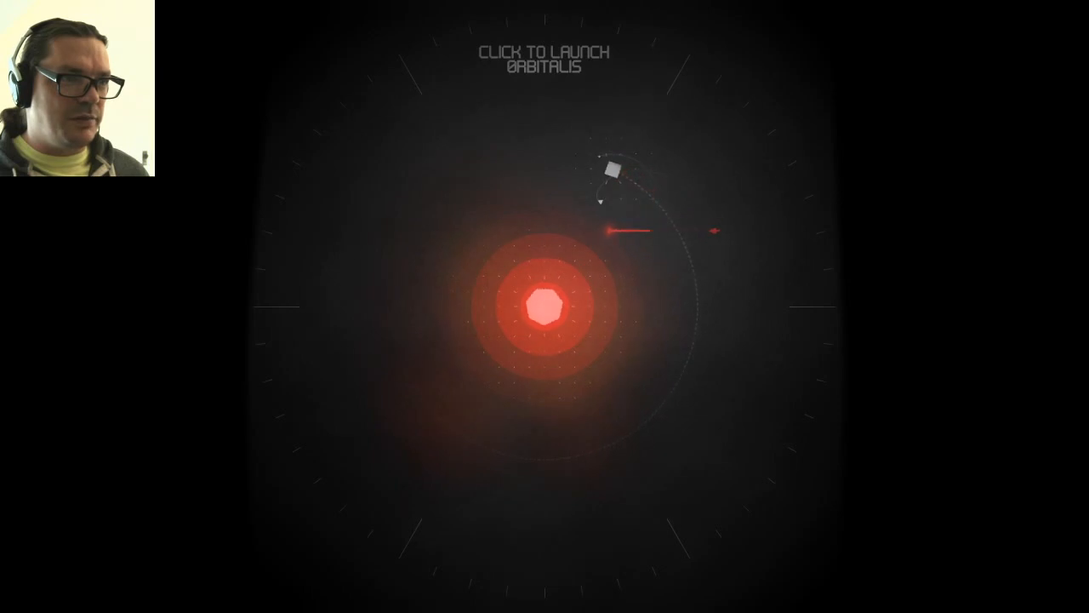
# Launch three satellites toward the red sun in a first orbit attempt
pyautogui.click(544, 307)
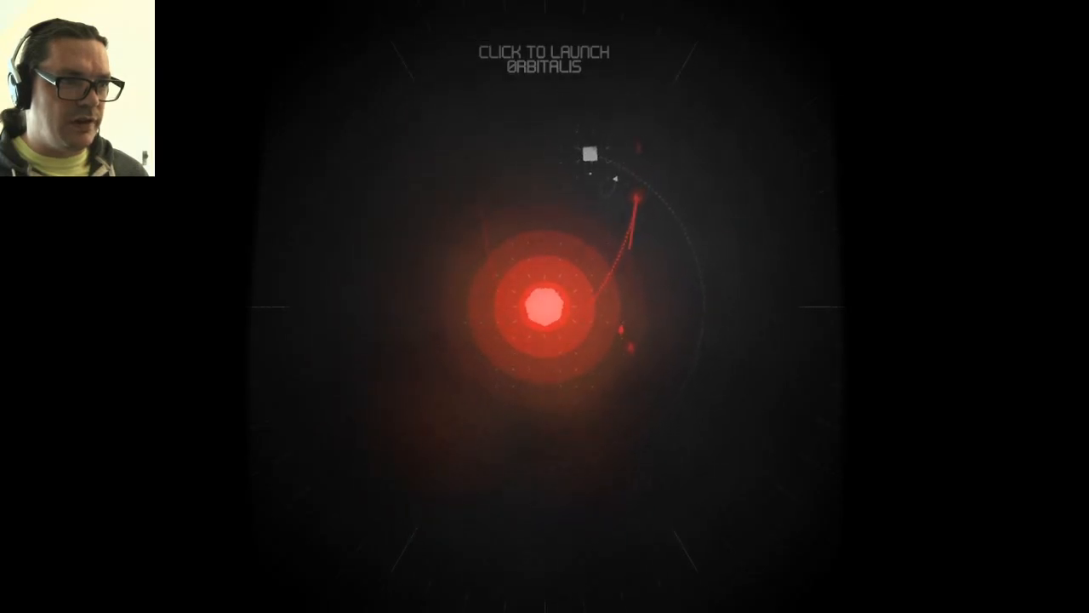
pyautogui.click(544, 306)
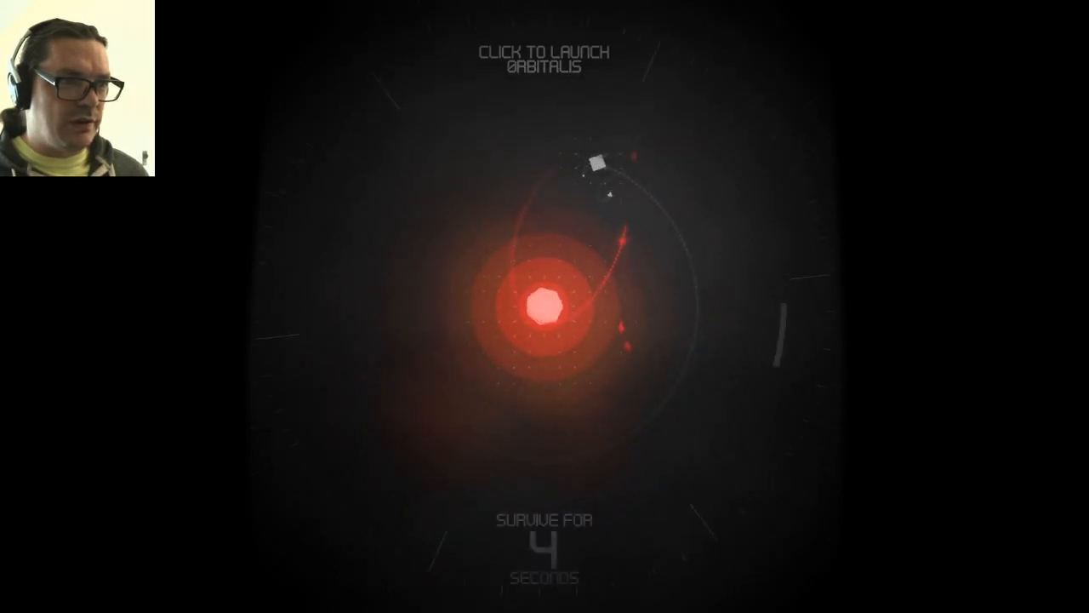
pyautogui.click(544, 306)
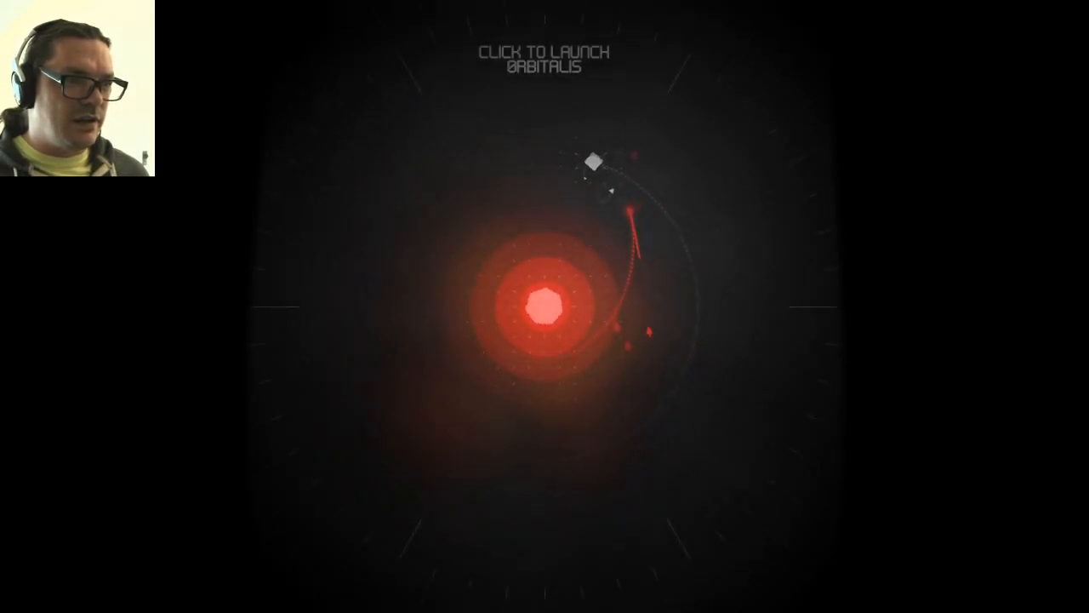
# Launch a satellite that survives in a looping orbit until the completion arrow appears
pyautogui.click(545, 307)
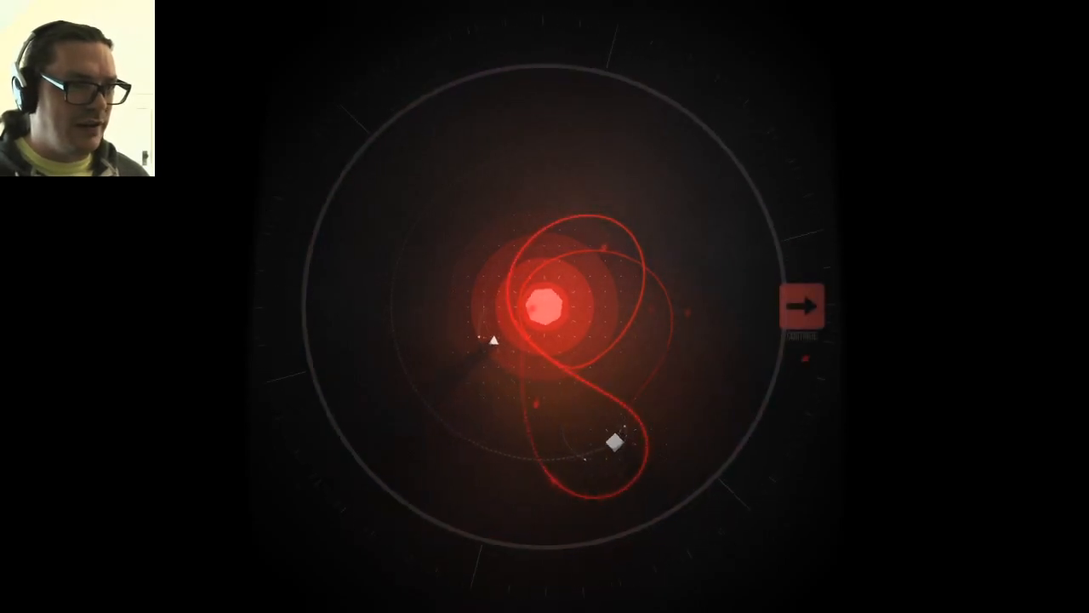
pyautogui.click(803, 306)
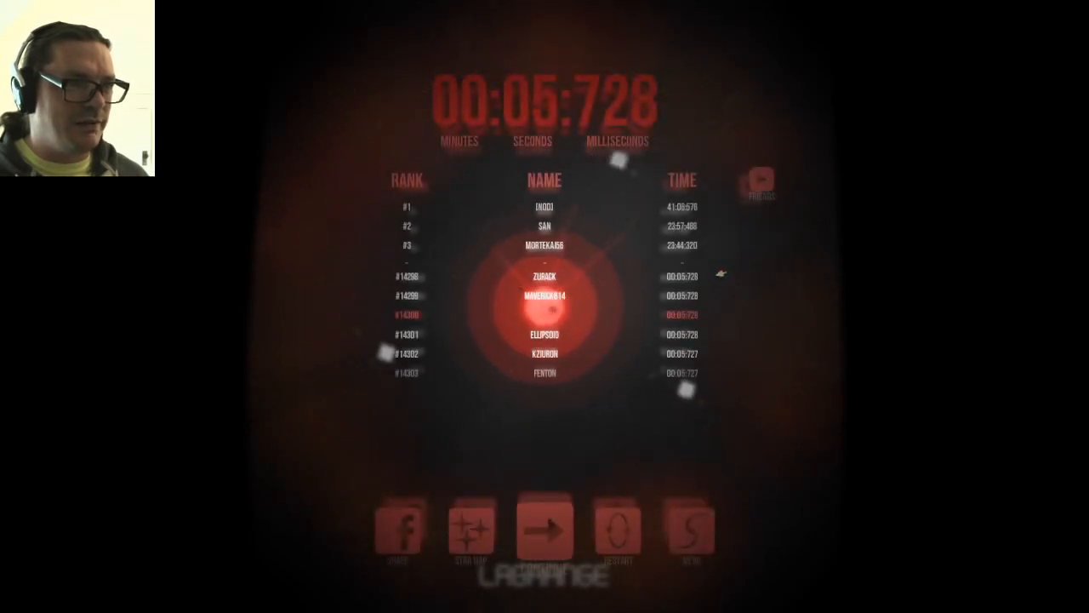
pyautogui.moveTo(632, 429)
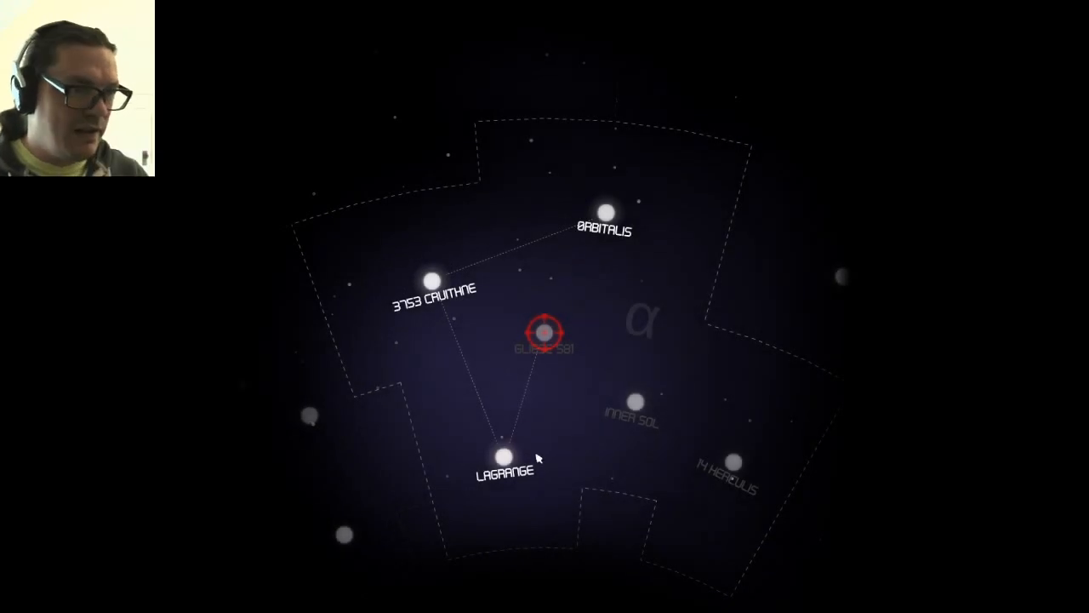
pyautogui.click(507, 458)
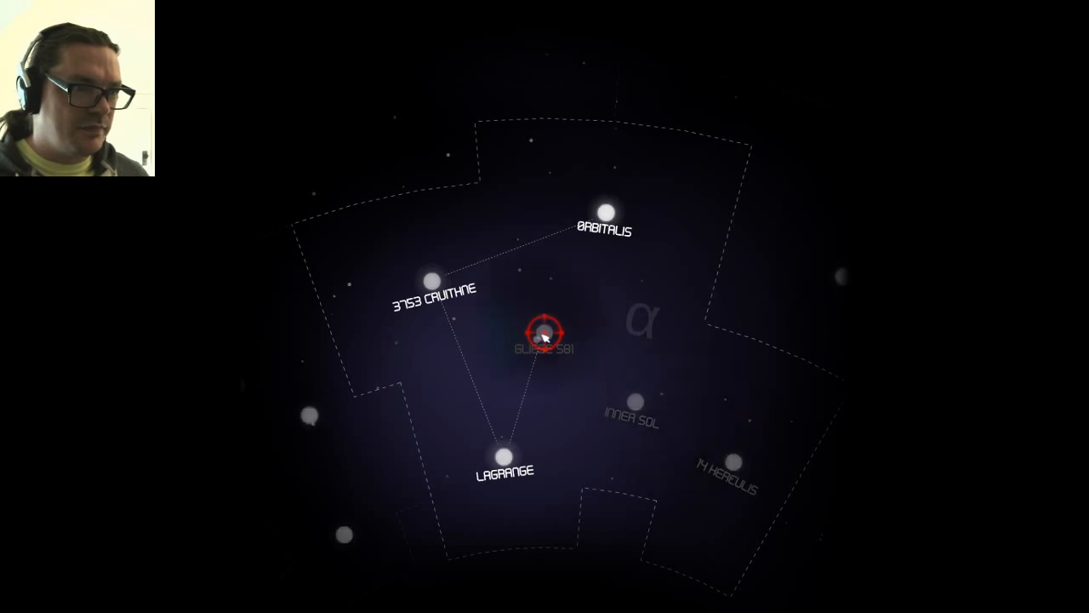
pyautogui.moveTo(563, 459)
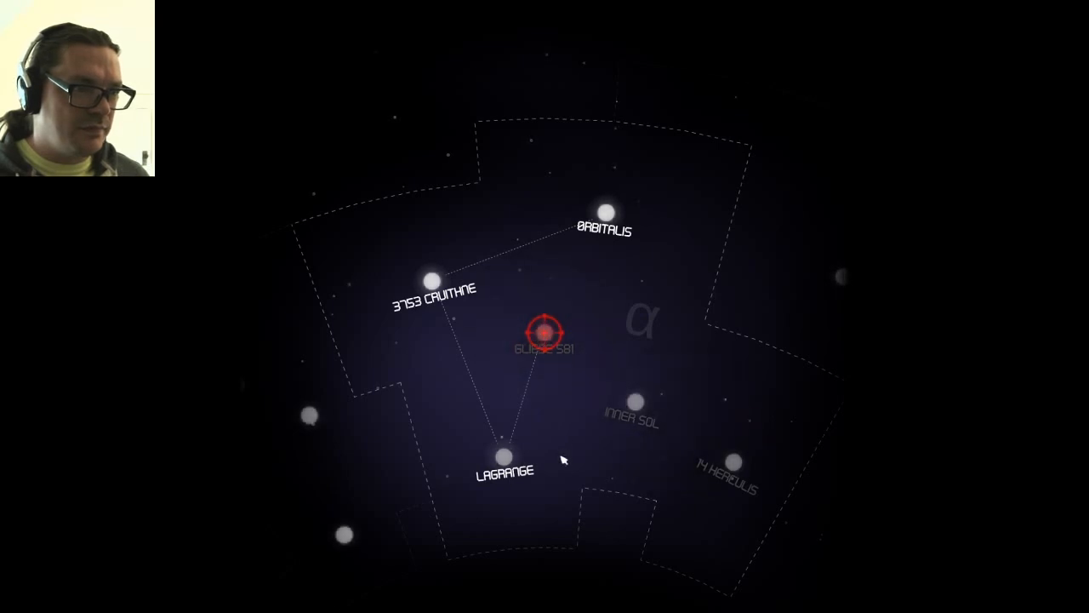
pyautogui.click(436, 277)
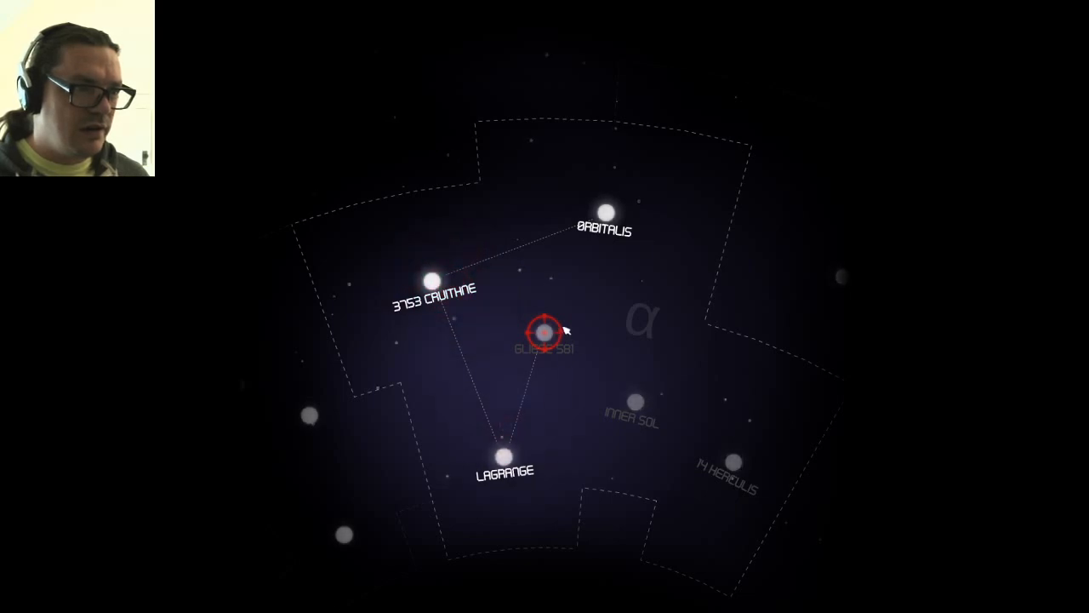
pyautogui.moveTo(462, 215)
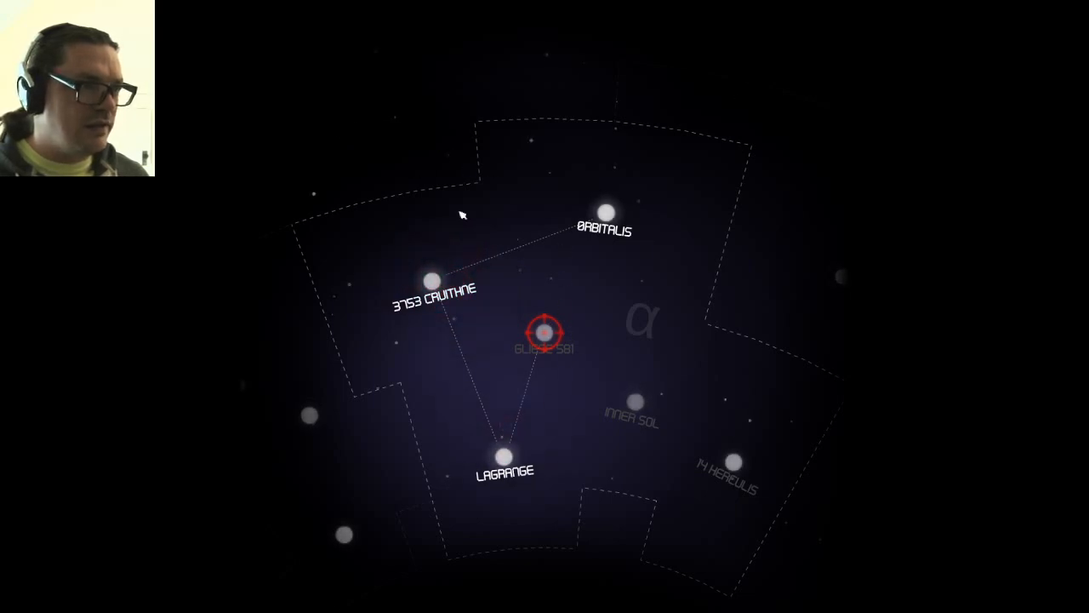
pyautogui.click(545, 332)
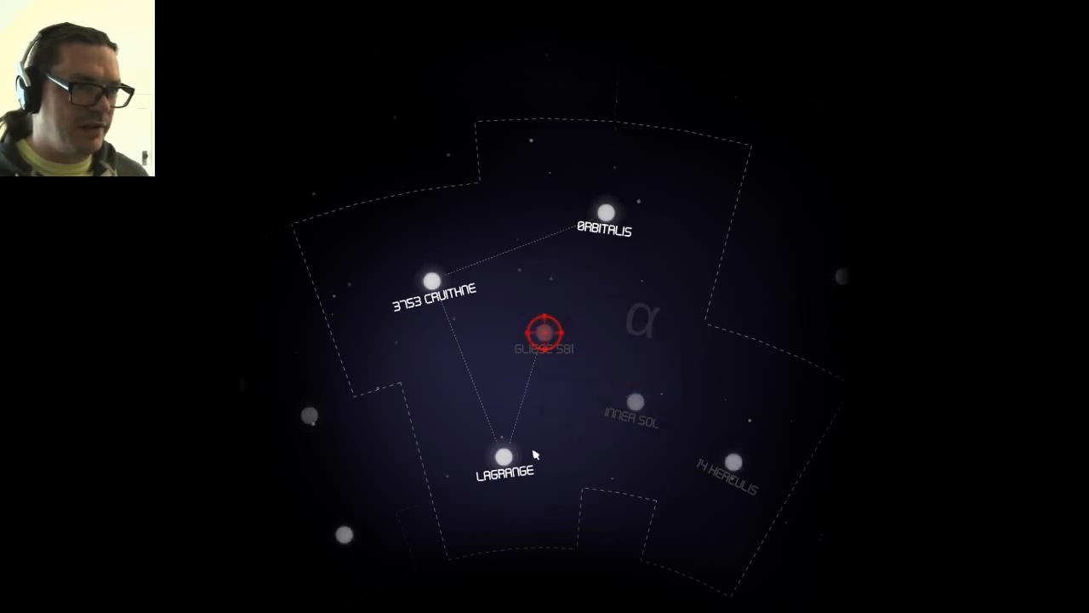
pyautogui.click(500, 456)
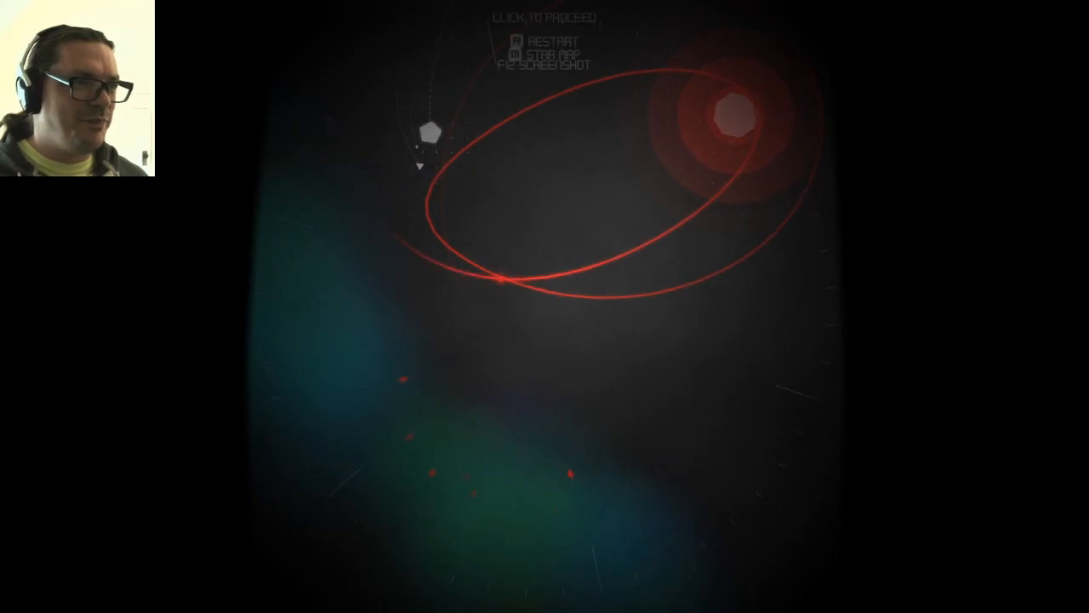
pyautogui.click(545, 297)
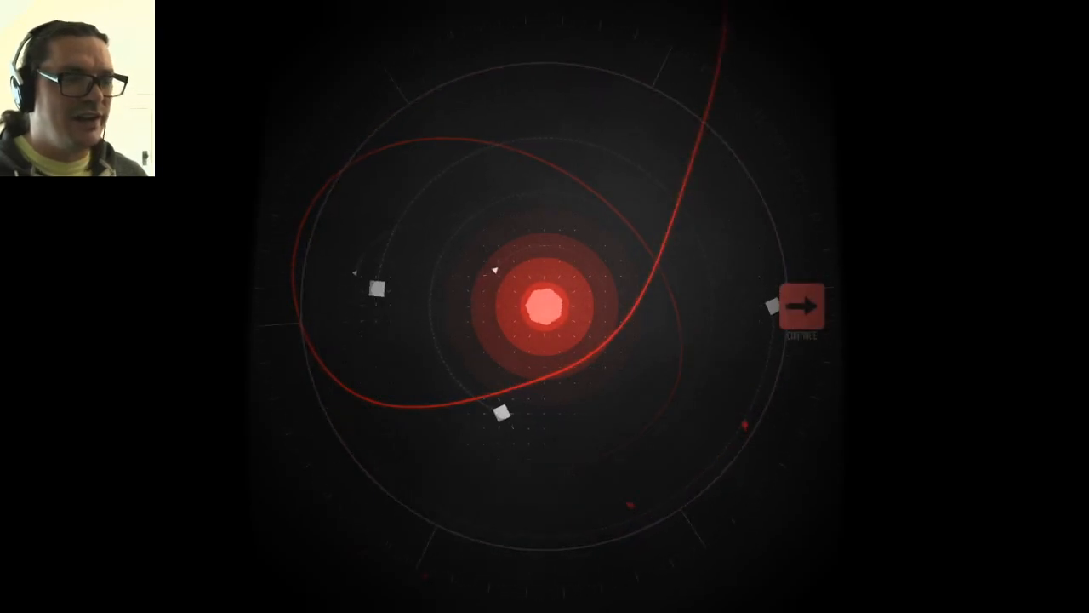
# Launch satellites into orbit around the red sun until the run ends
pyautogui.click(798, 308)
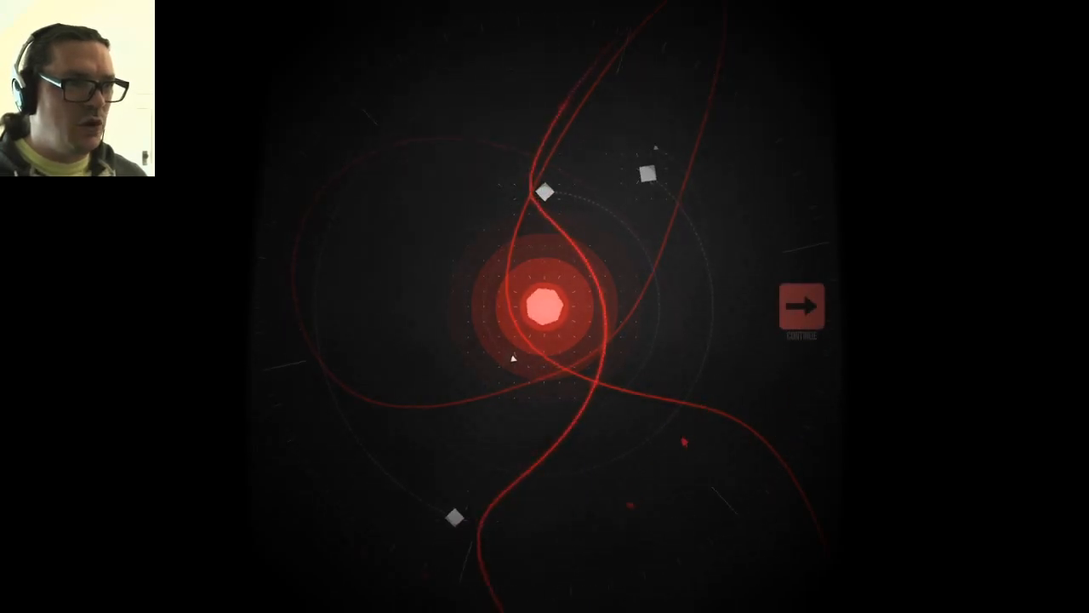
pyautogui.click(800, 306)
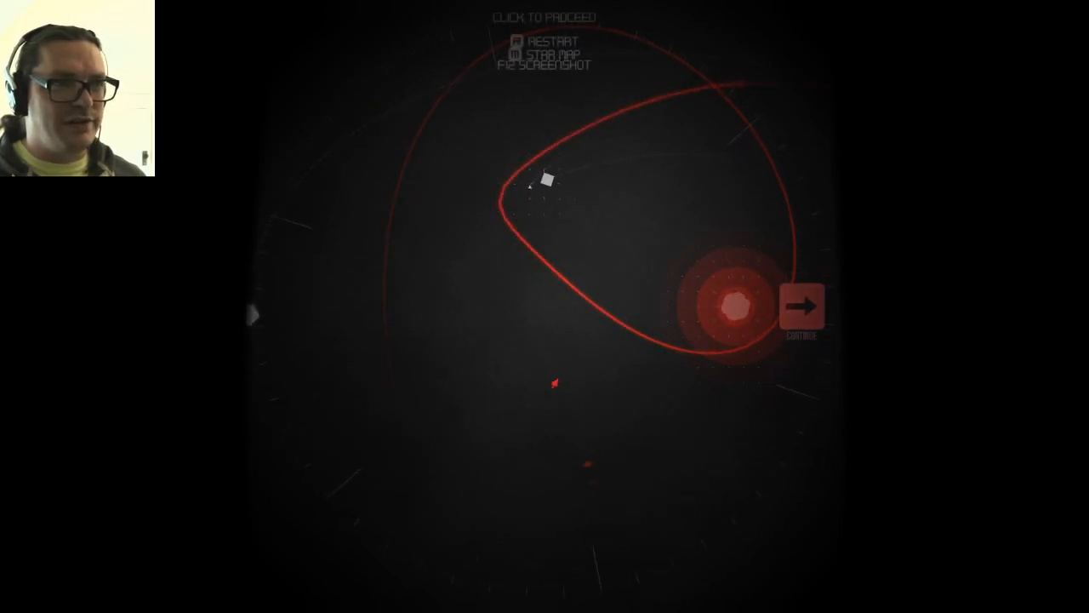
# Leave the finished run via the end prompt and return to the star map
pyautogui.click(800, 308)
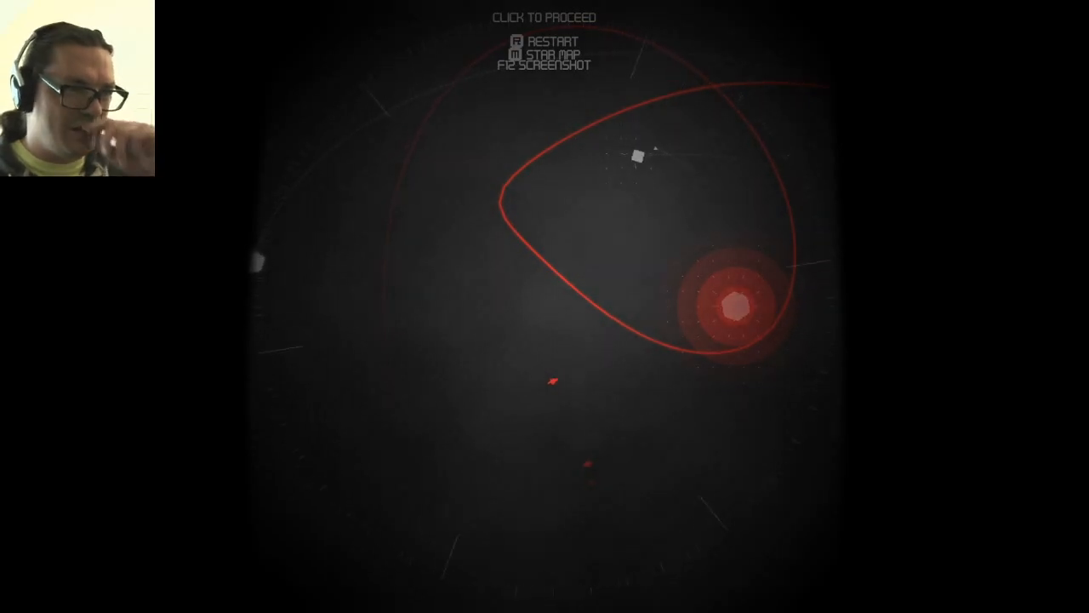
pyautogui.click(545, 378)
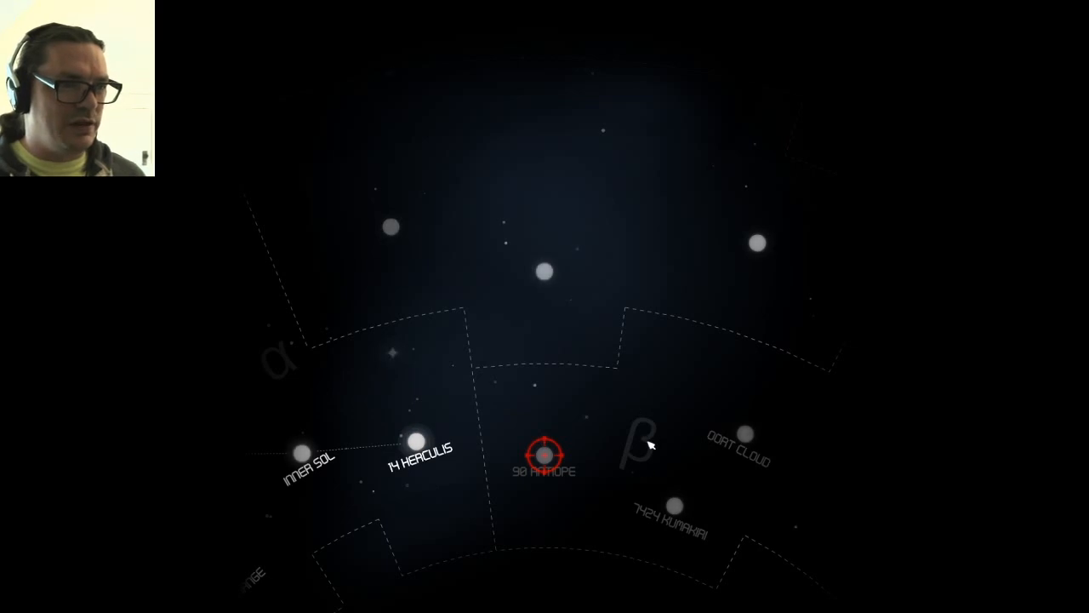
pyautogui.click(541, 453)
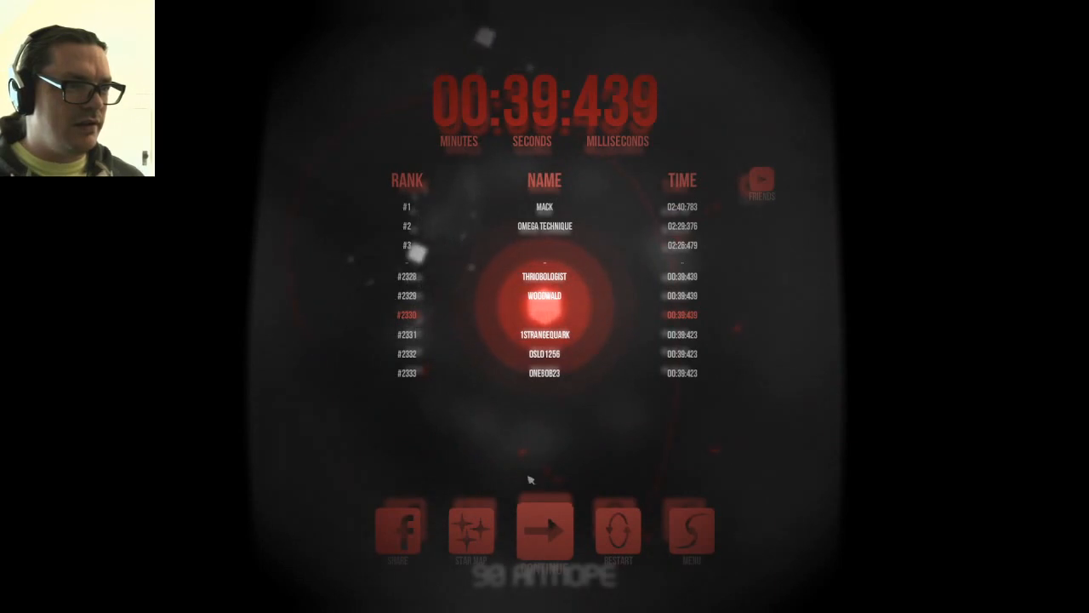
# Move past the leaderboard, launch a satellite into orbit, and proceed past the results
pyautogui.click(544, 528)
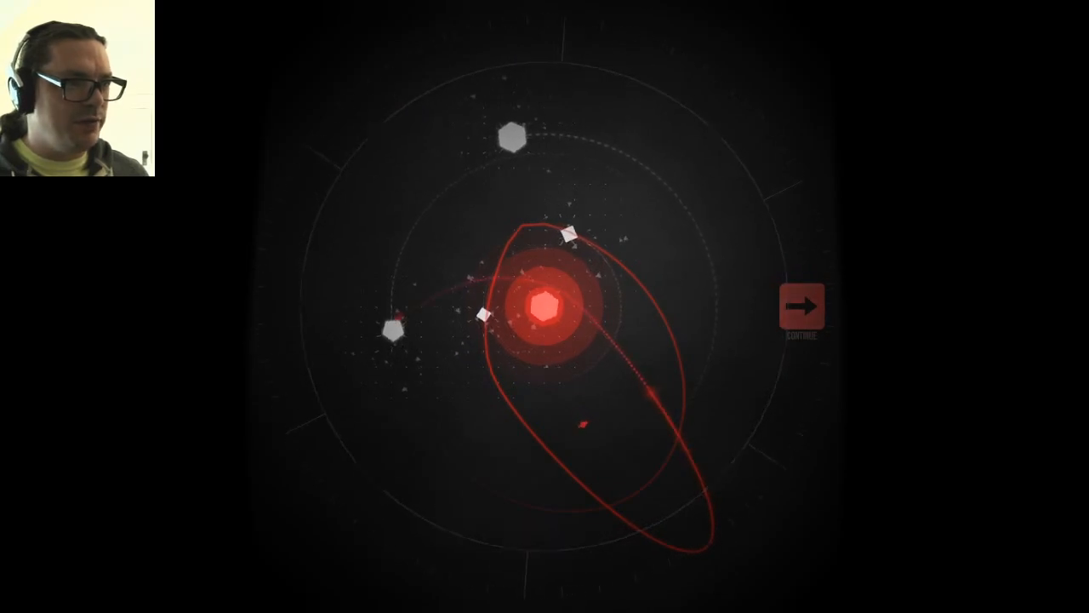
pyautogui.click(799, 306)
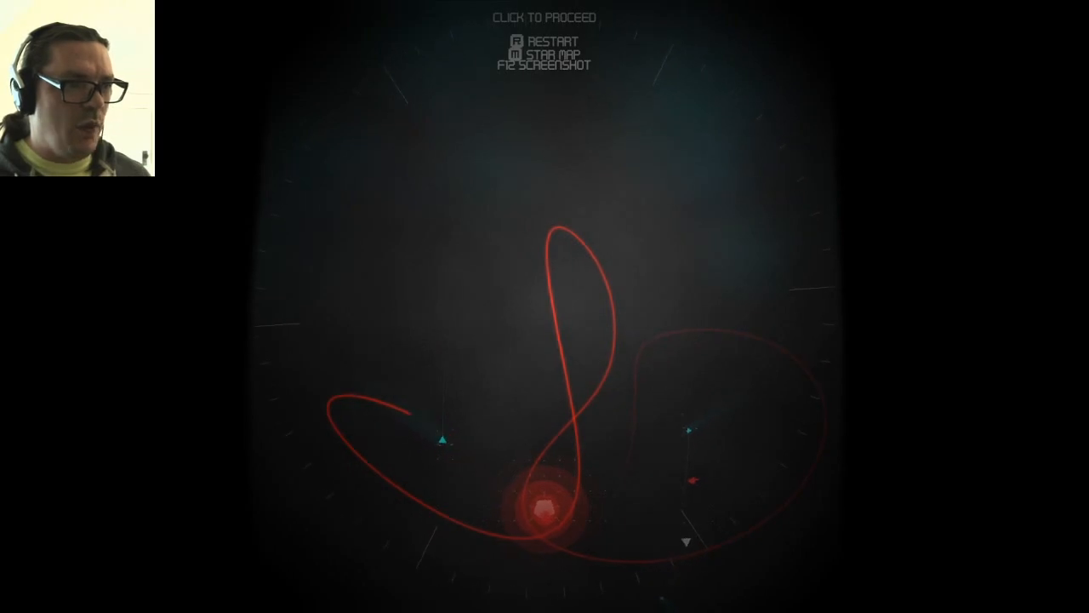
pyautogui.click(545, 340)
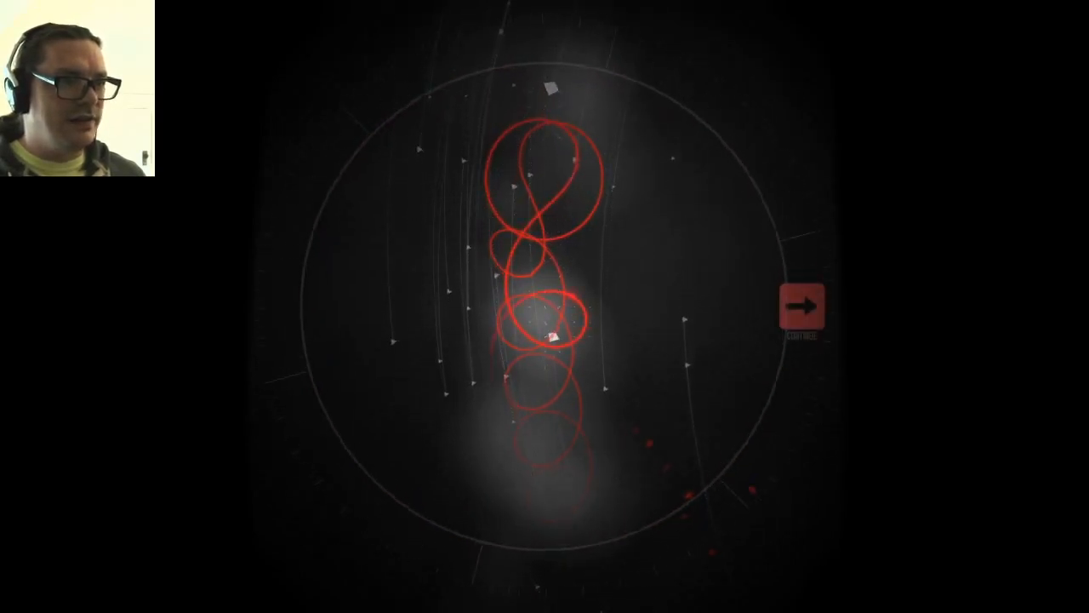
# Continue on from the completed level with its stack of red loops
pyautogui.click(803, 310)
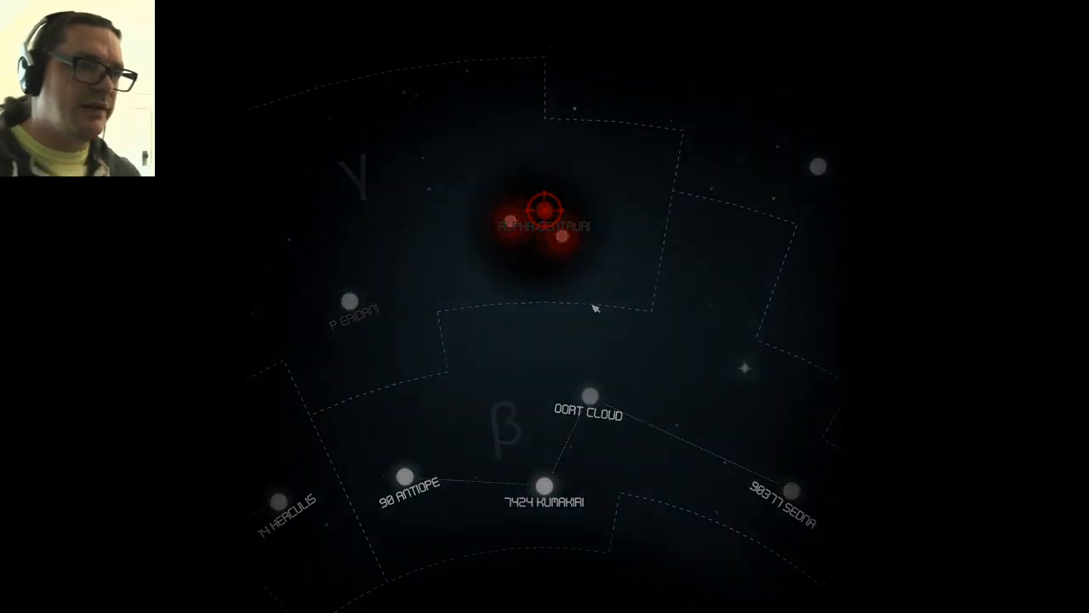
# Select the Alpha Centauri star on the map to start that twin-star level
pyautogui.click(543, 208)
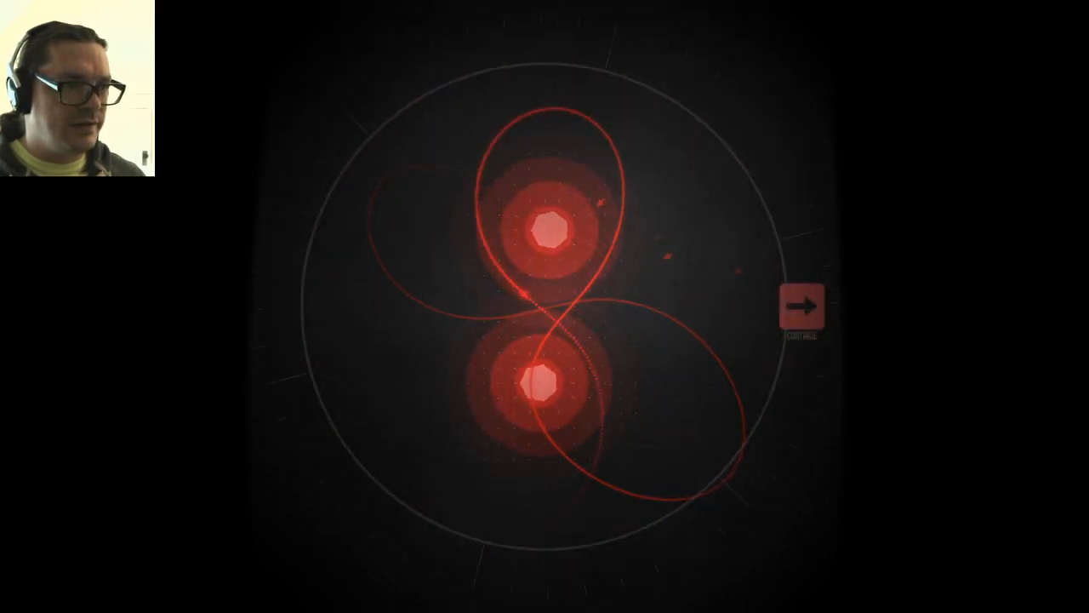
# Move on once the figure-eight orbit holds, reaching the 01:43:024 Alpha Centauri leaderboard
pyautogui.click(800, 306)
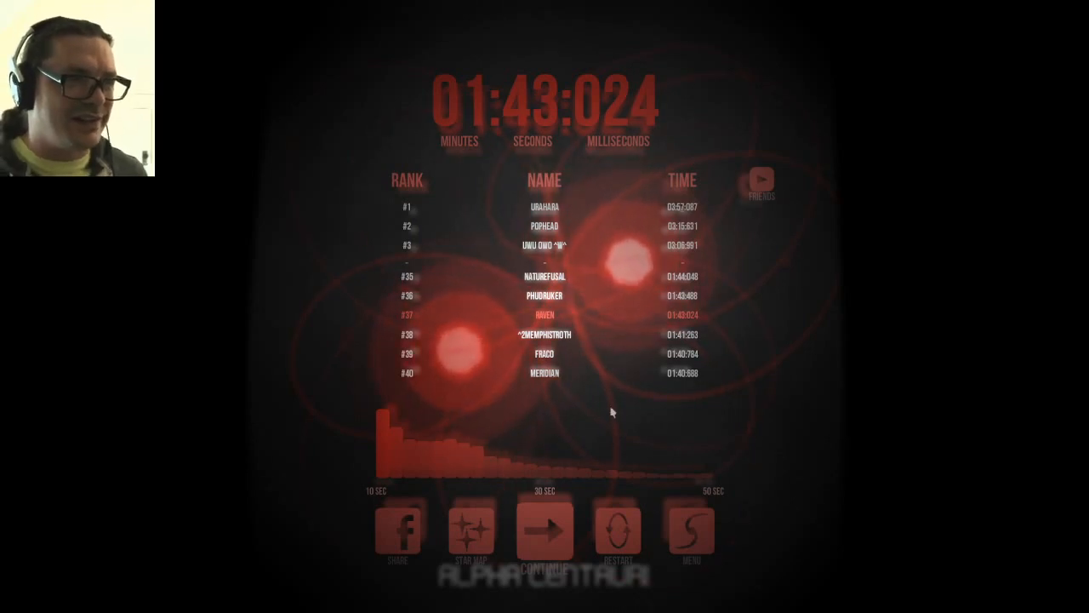
# Play P Eridani, post a 00:14:159 leaderboard time, and continue to the next system
pyautogui.click(544, 529)
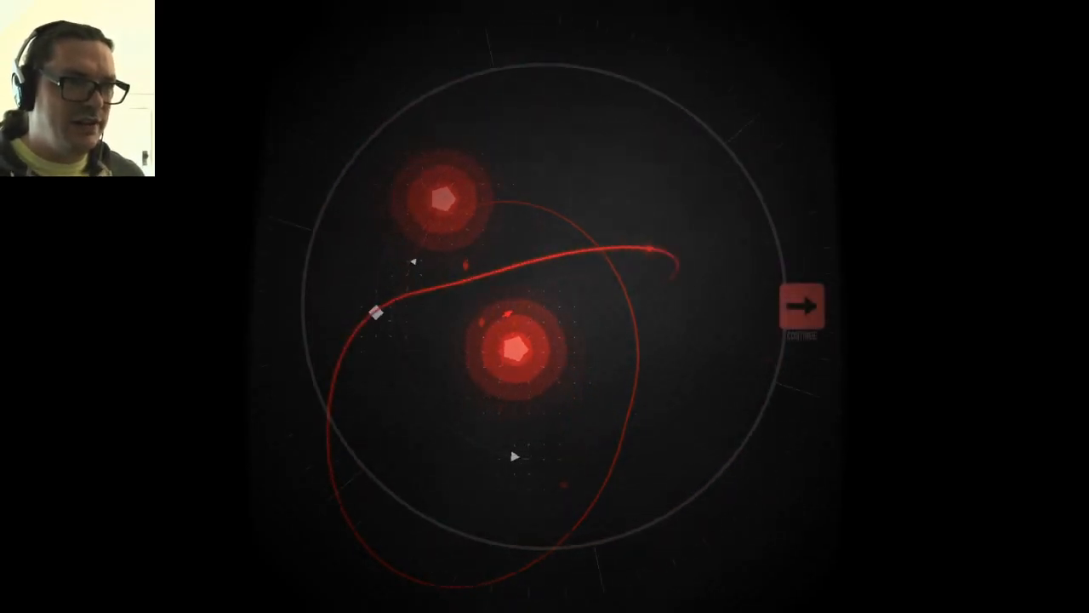
pyautogui.click(800, 306)
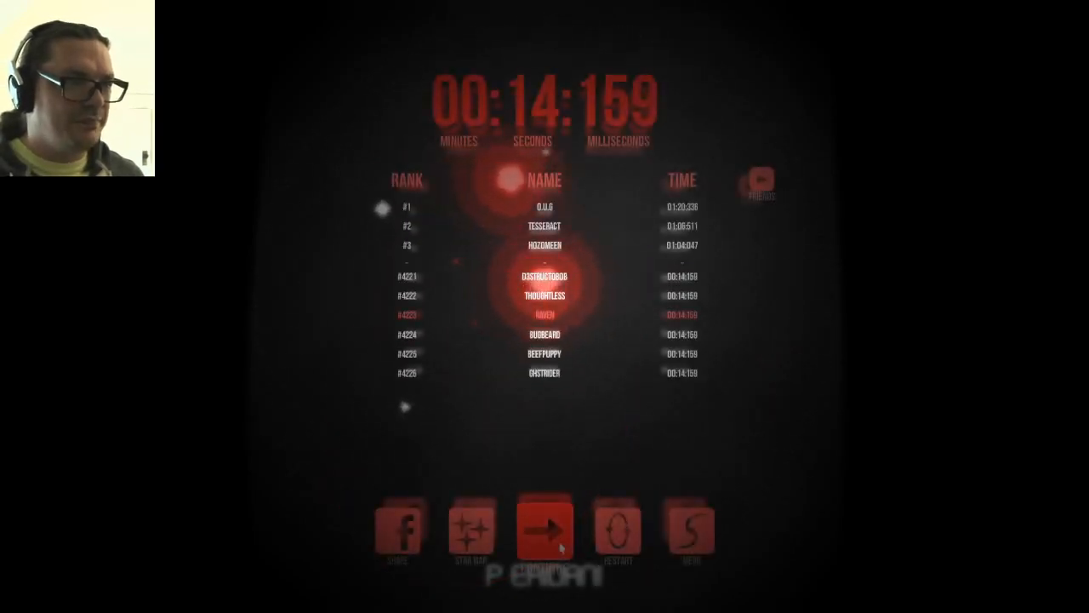
pyautogui.click(545, 528)
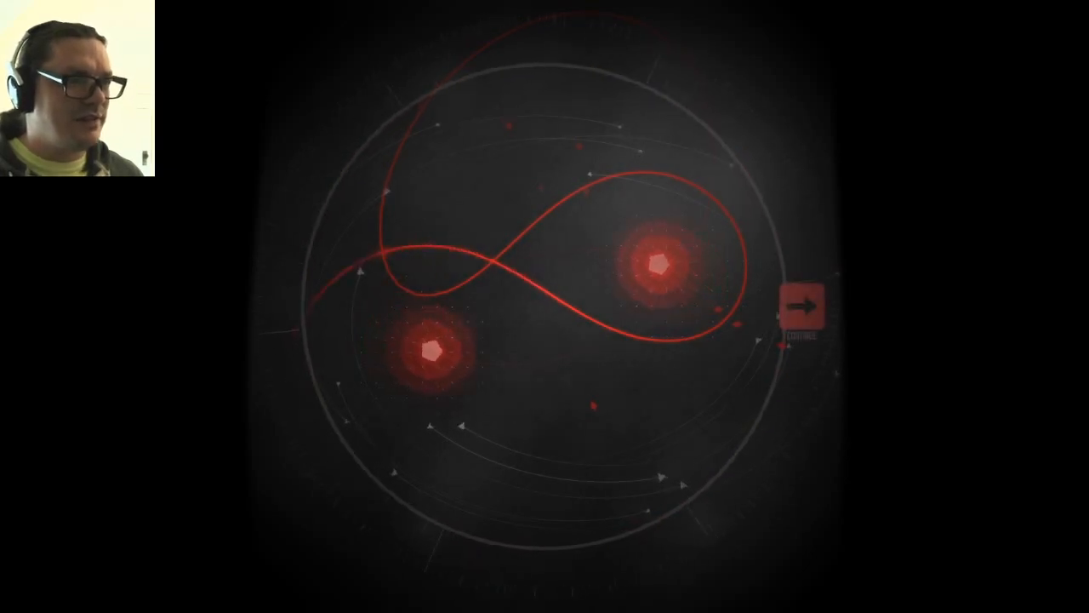
# Finish the TV Crateris level with a 00:54:911 figure-eight orbit around both suns
pyautogui.click(801, 308)
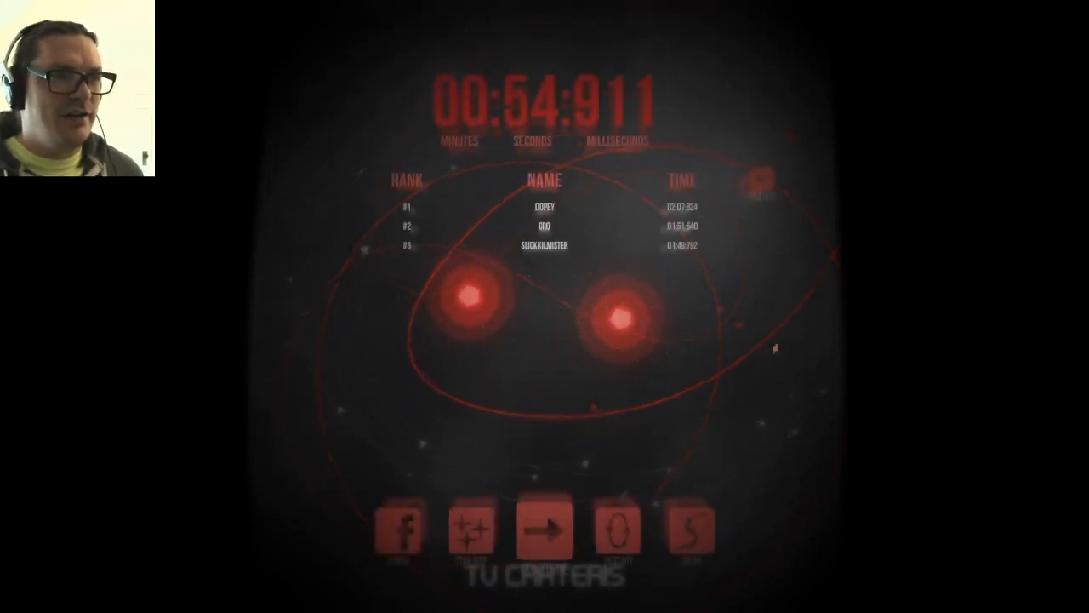
# Reveal the rankings around the posted 00:54:911 time, then continue to the next system
pyautogui.click(544, 527)
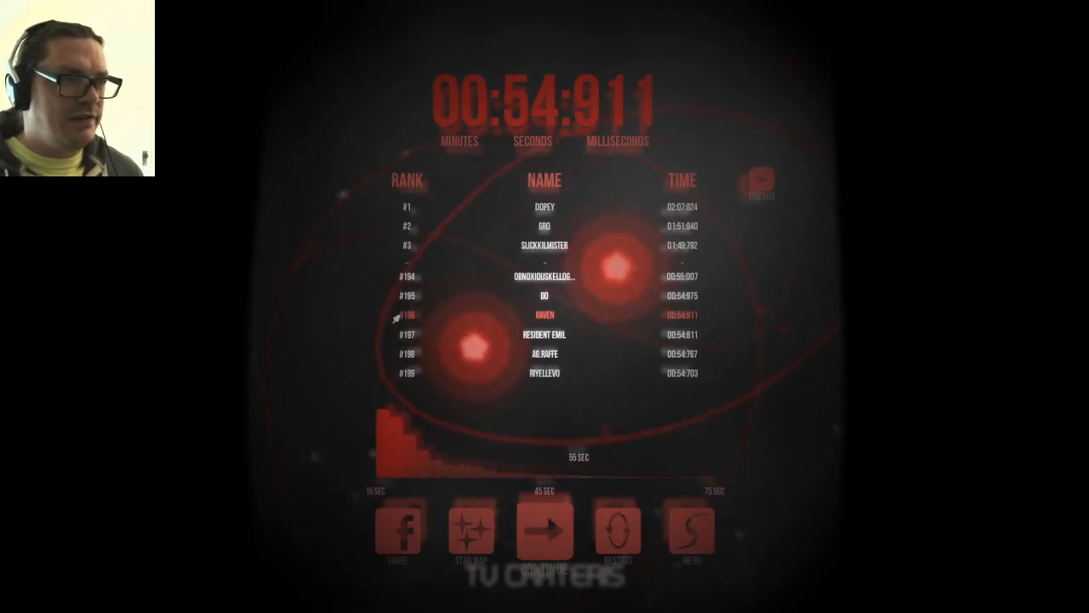
pyautogui.click(544, 528)
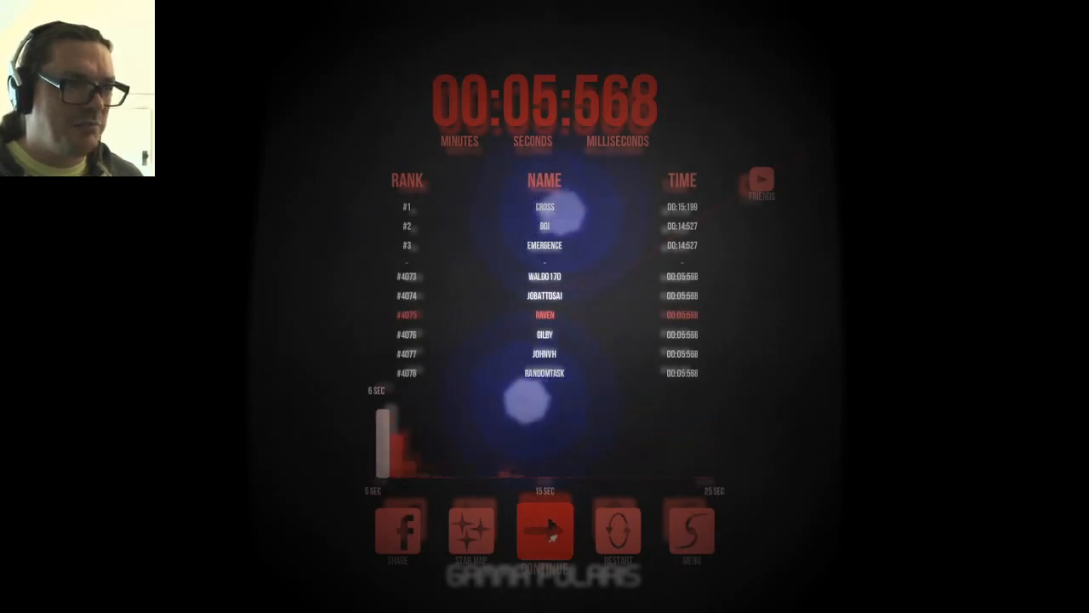
# Advance from the results screen to the three-blue-sun level and launch a satellite
pyautogui.click(545, 527)
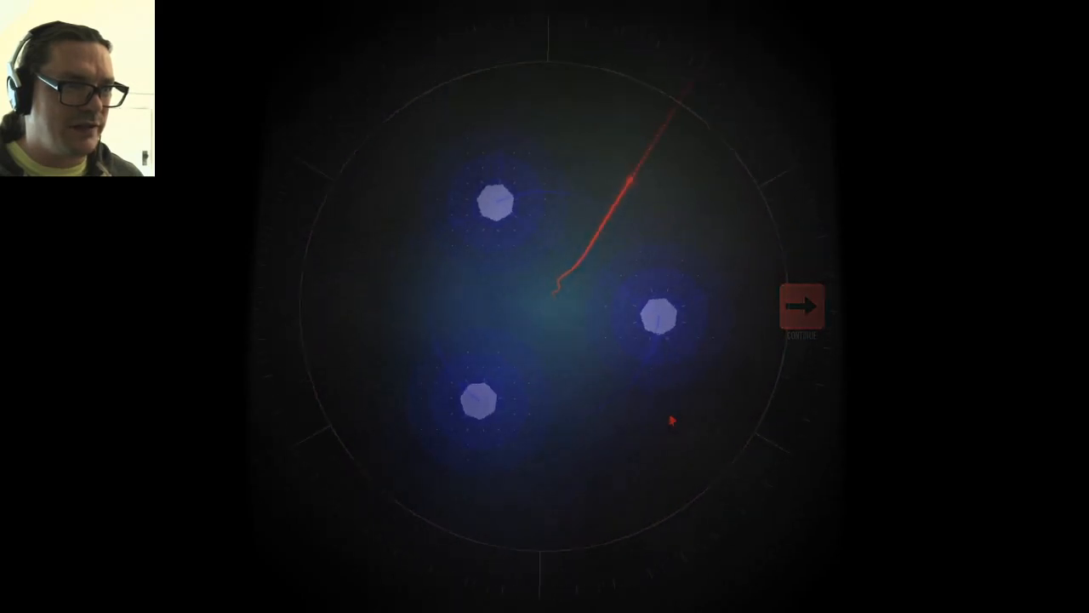
# Exit to the star map and pan it toward Delta Cygni past Gamma Polaris and Octanis
pyautogui.click(799, 308)
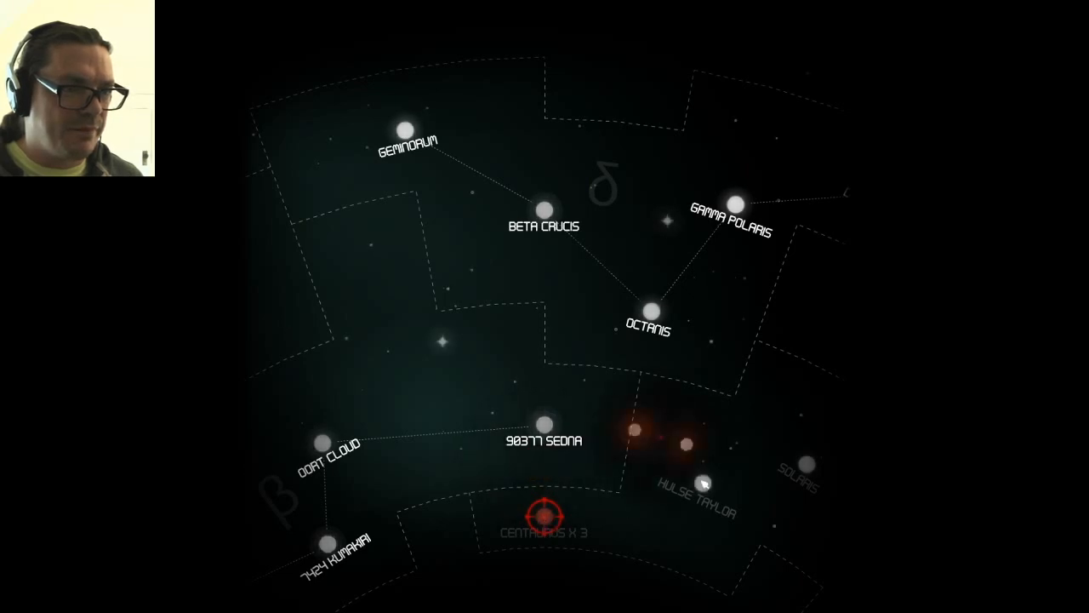
pyautogui.click(735, 204)
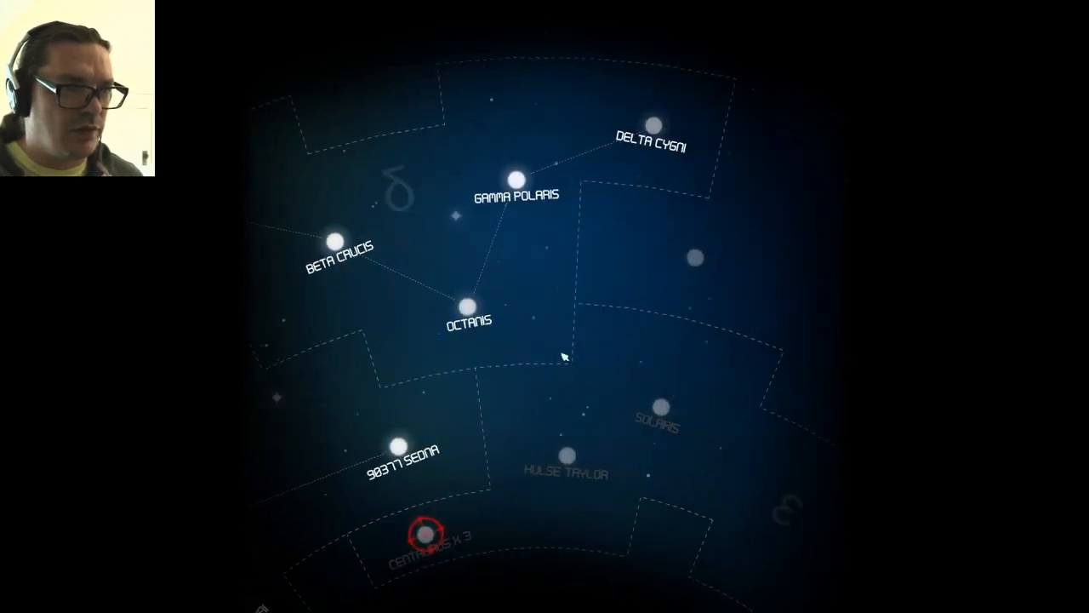
pyautogui.moveTo(562, 320)
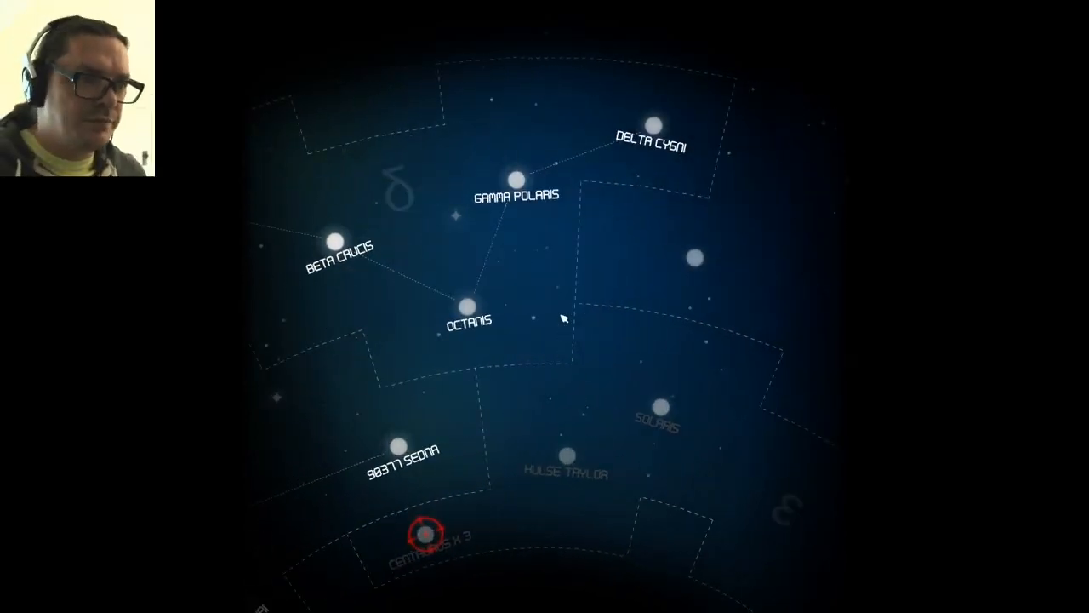